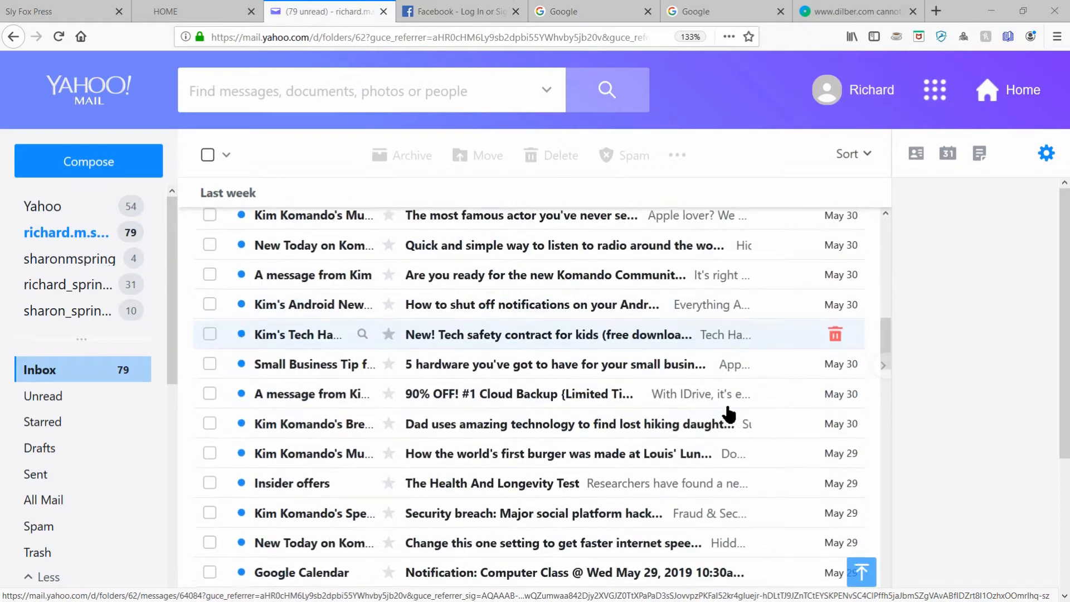
# Check several top inbox emails, then leave only today's credit-card email checked
pyautogui.scroll(-3)
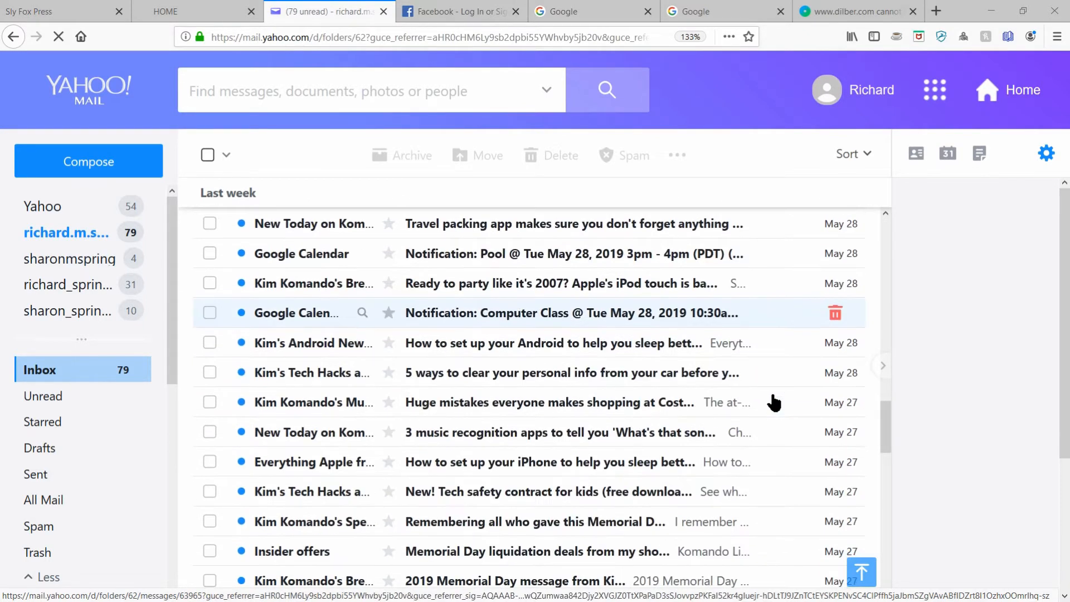
pyautogui.scroll(-3)
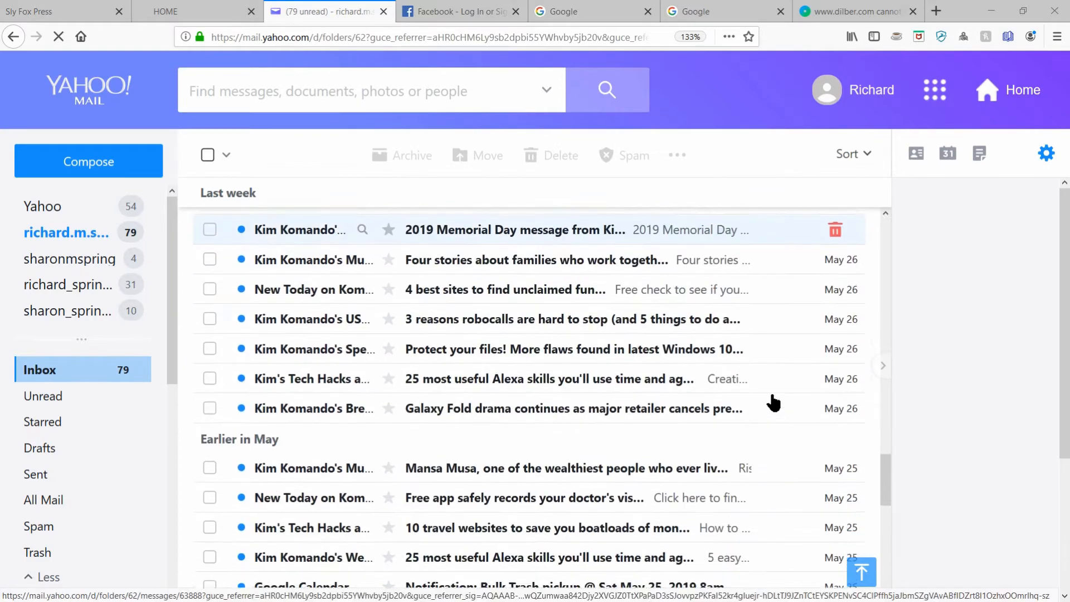
pyautogui.scroll(-3)
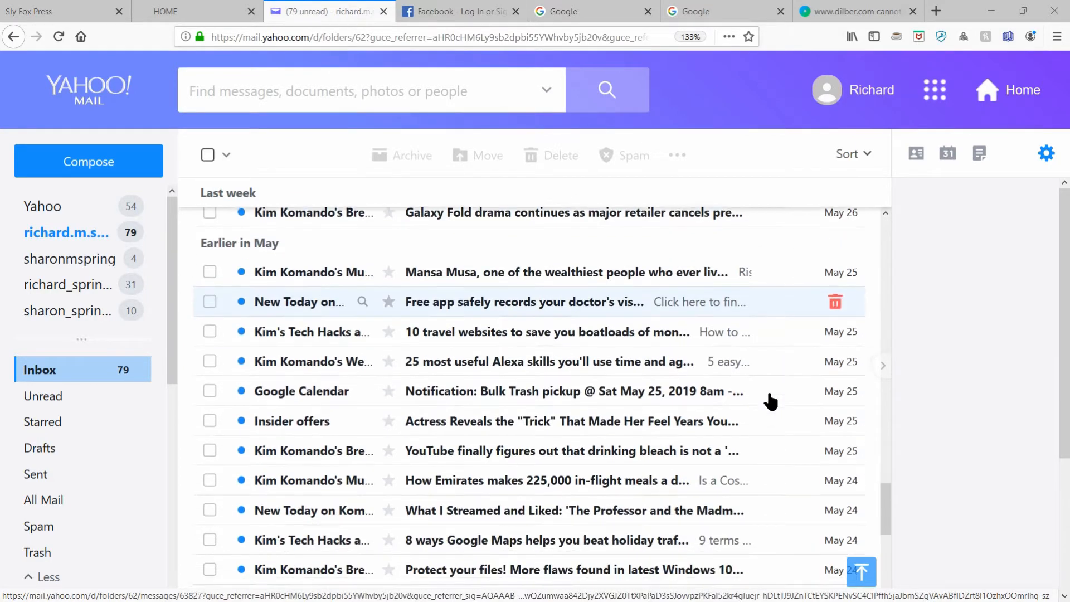
pyautogui.scroll(-3)
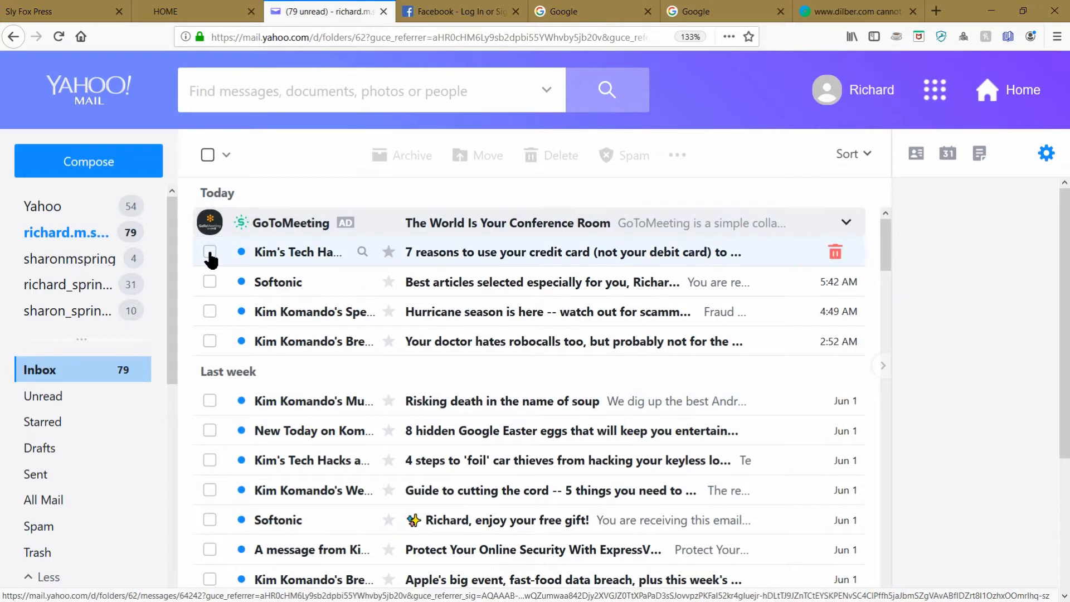
pyautogui.click(210, 252)
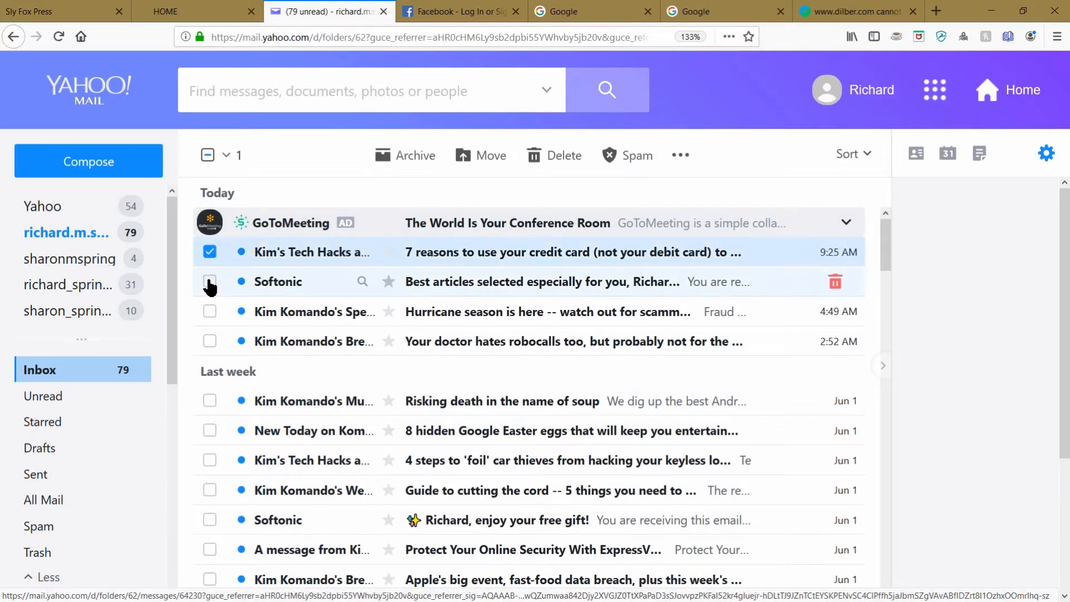
pyautogui.click(210, 281)
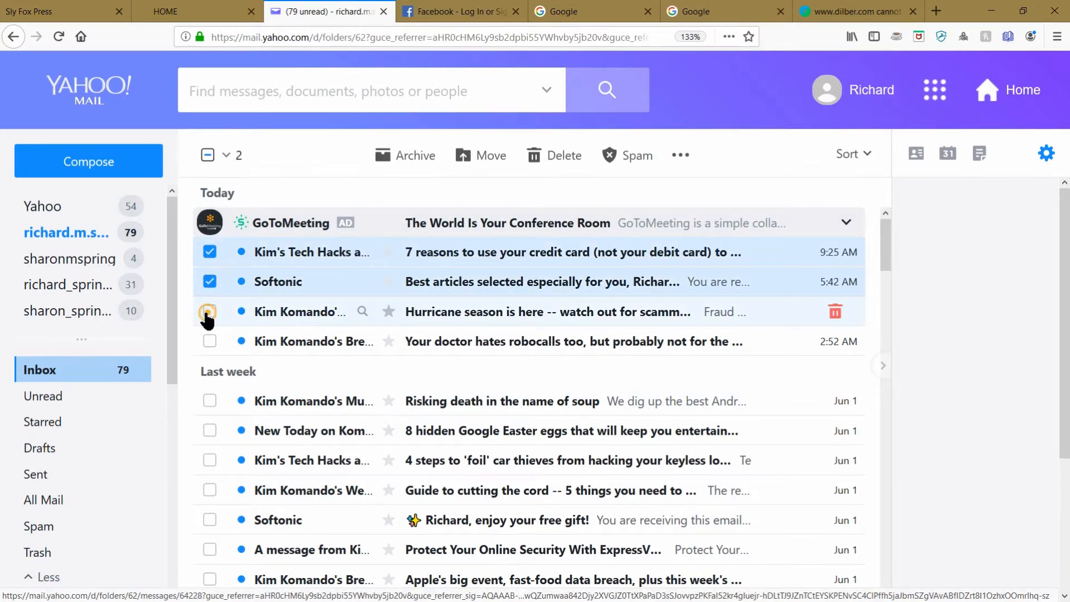
pyautogui.click(210, 310)
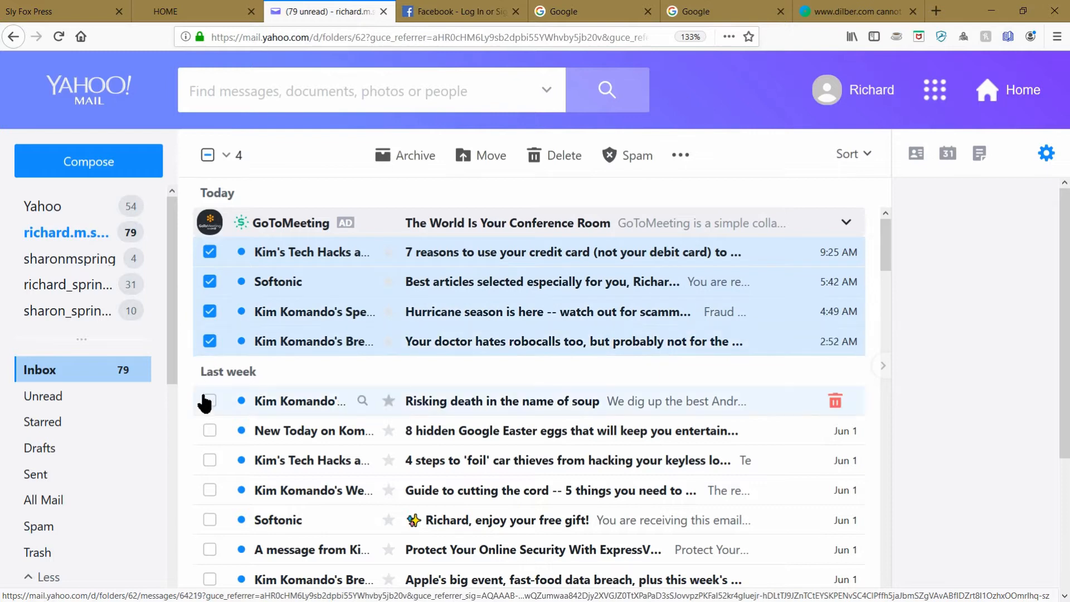
pyautogui.click(210, 400)
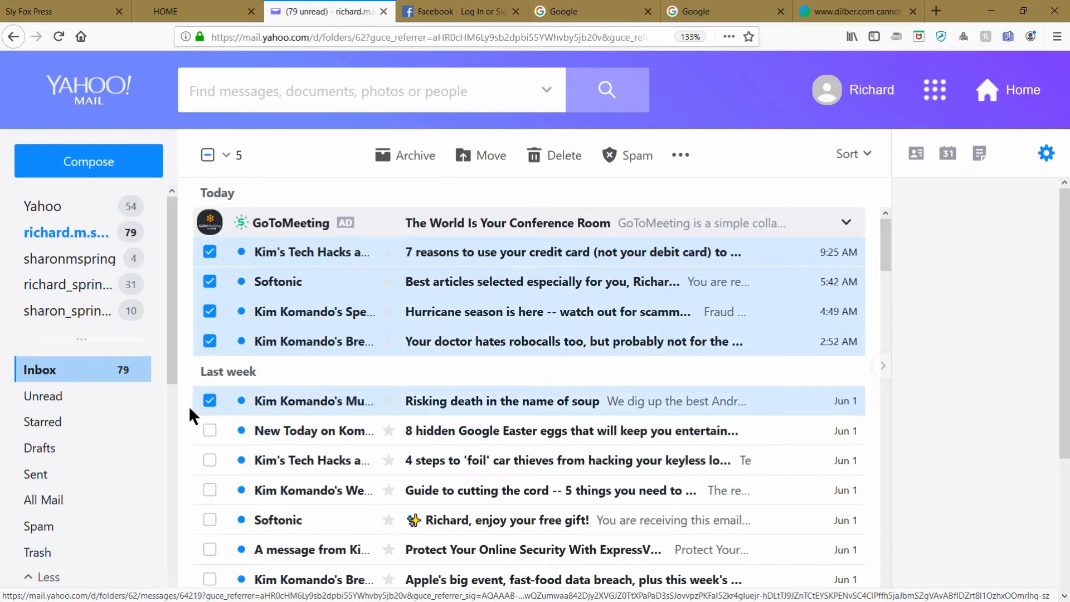
pyautogui.click(209, 430)
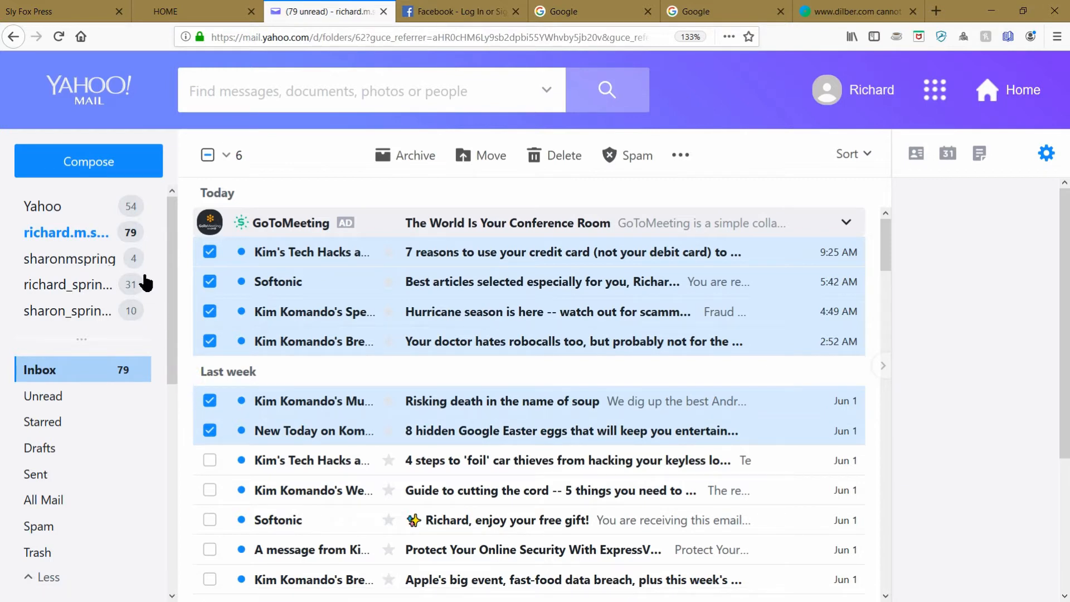
pyautogui.moveTo(209, 430)
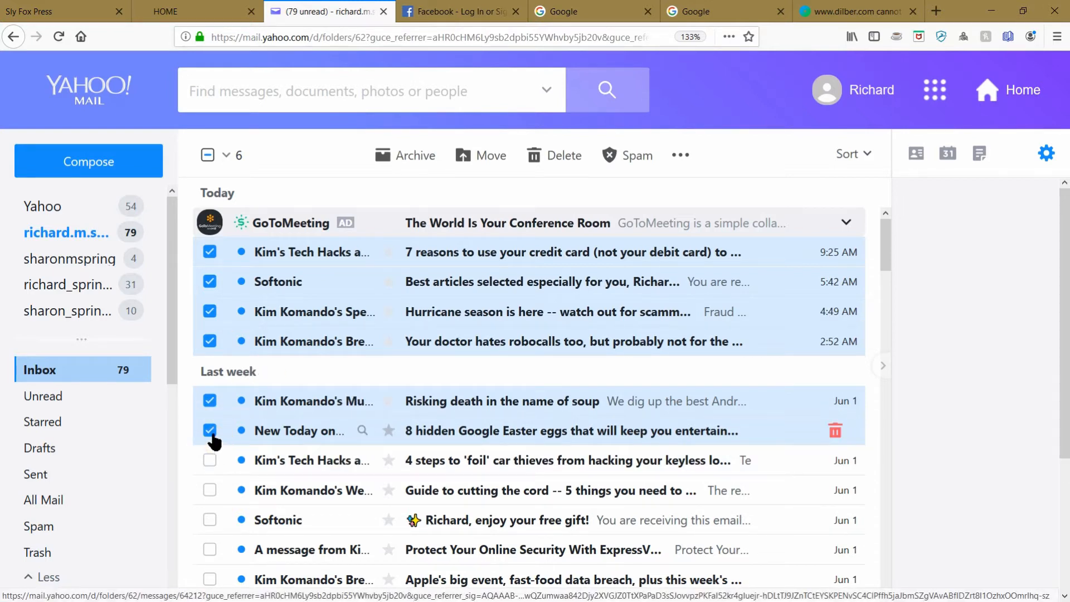
pyautogui.click(210, 400)
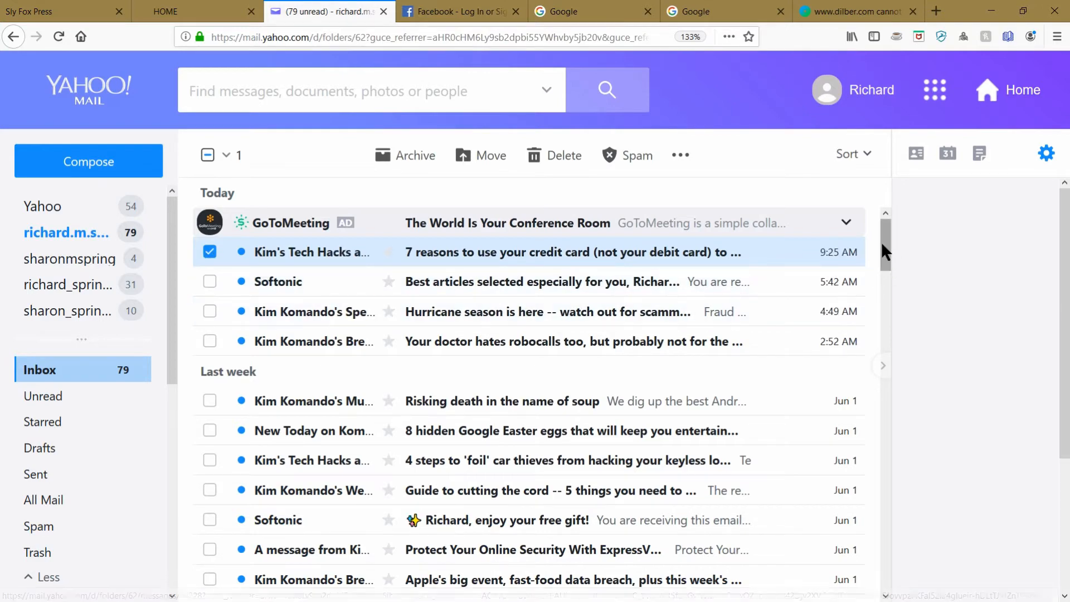
# Shift-click the last May 22 email's checkbox so all 79 inbox messages are selected
pyautogui.scroll(-3)
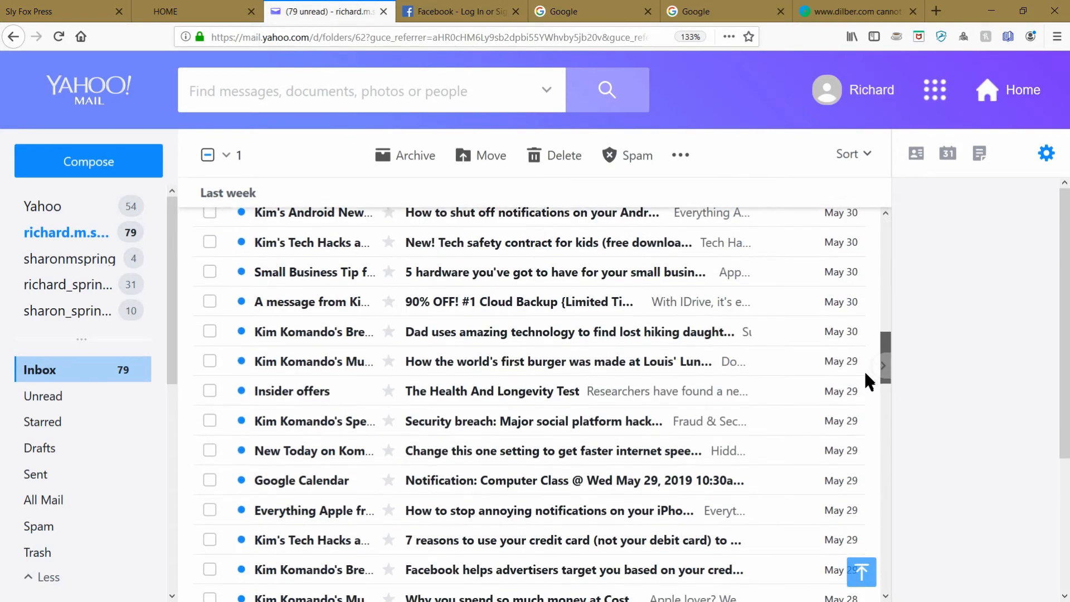
pyautogui.scroll(-3)
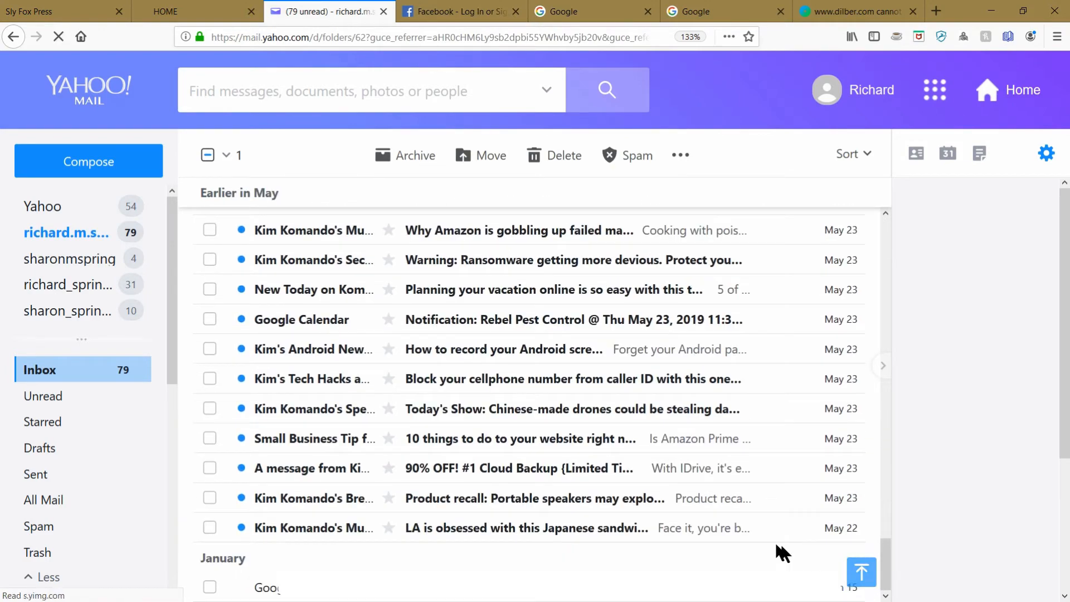
pyautogui.moveTo(219, 491)
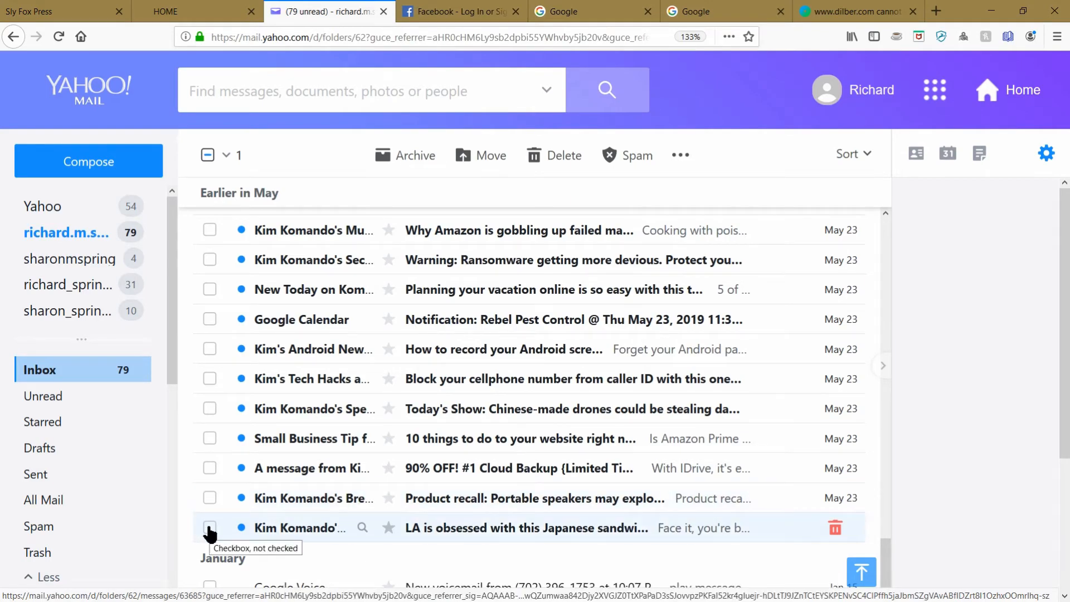
pyautogui.press('shift')
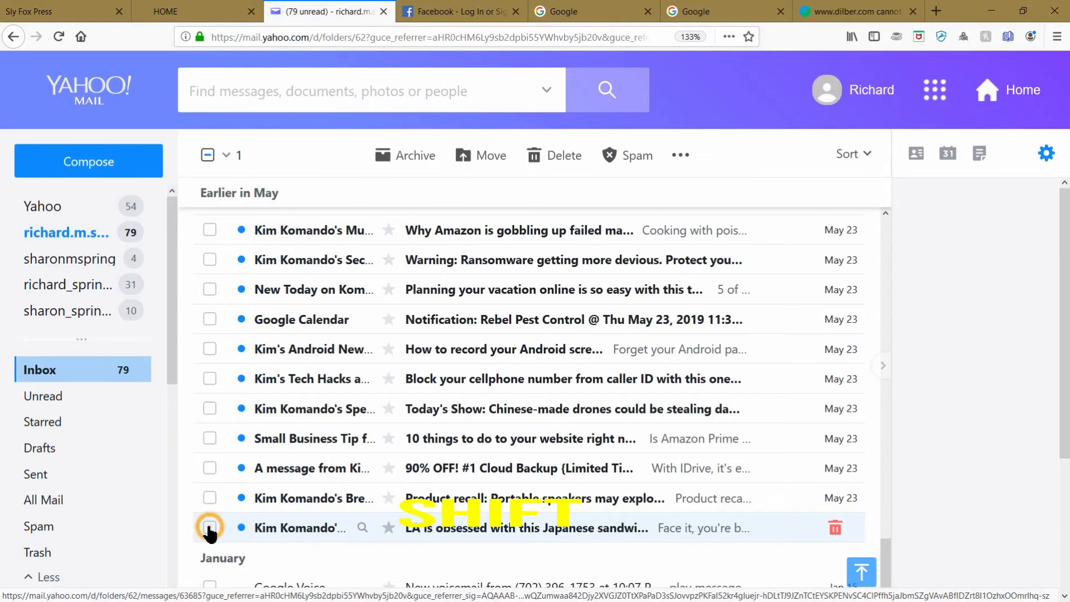
pyautogui.click(209, 527)
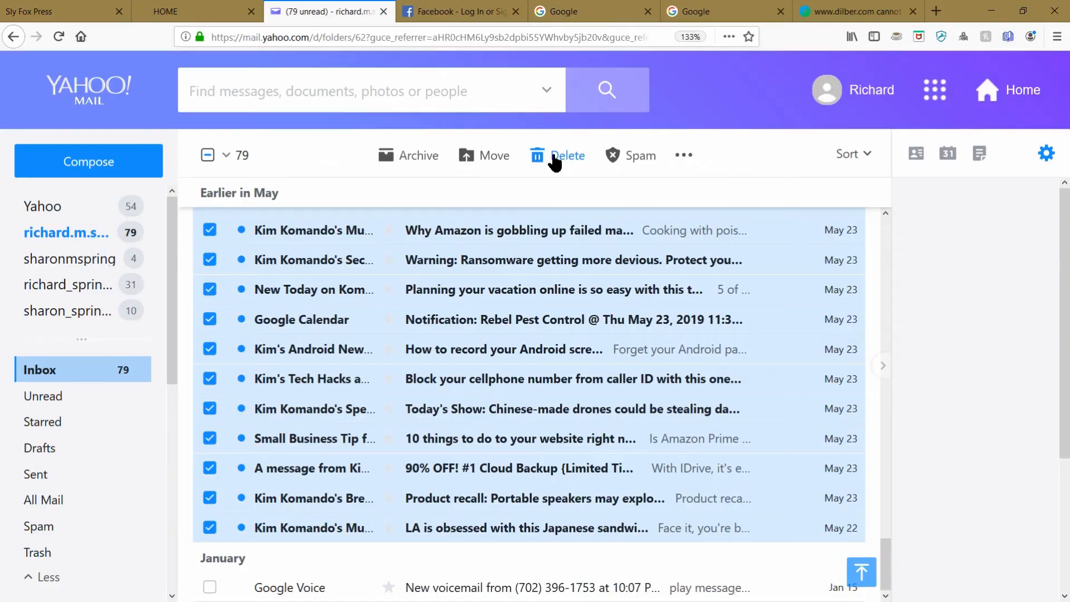
# Delete the 79 selected conversations to Trash, confirming the Delete message dialog
pyautogui.click(558, 155)
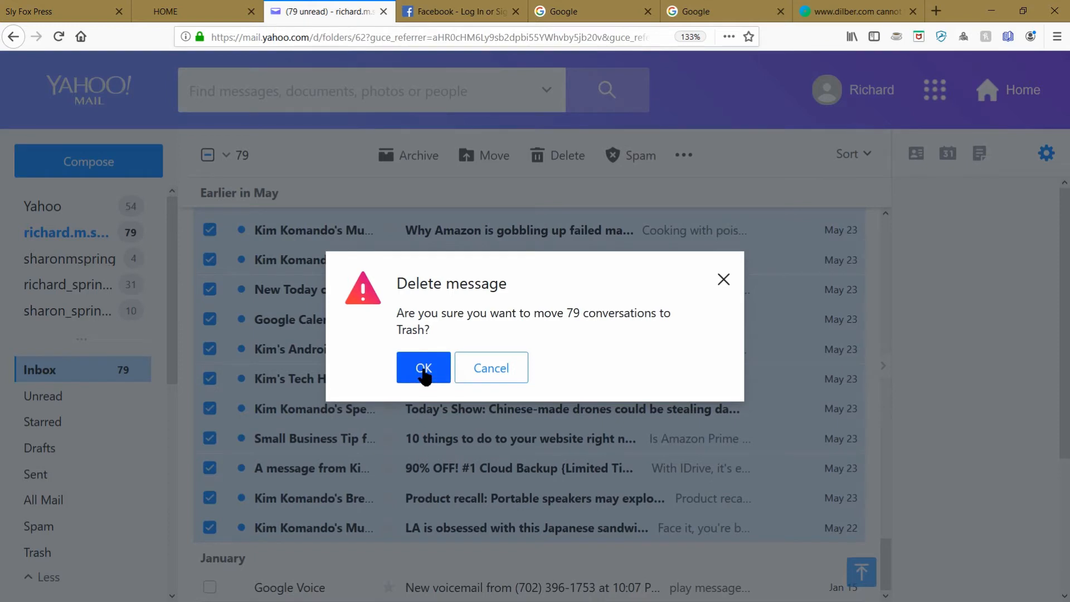
pyautogui.moveTo(478, 331)
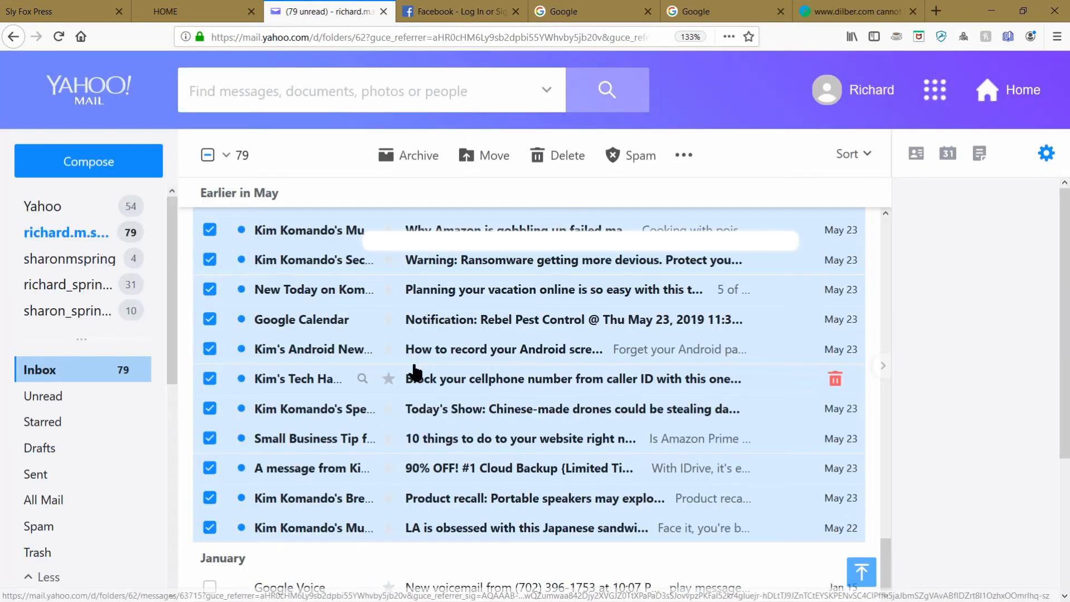
pyautogui.click(557, 155)
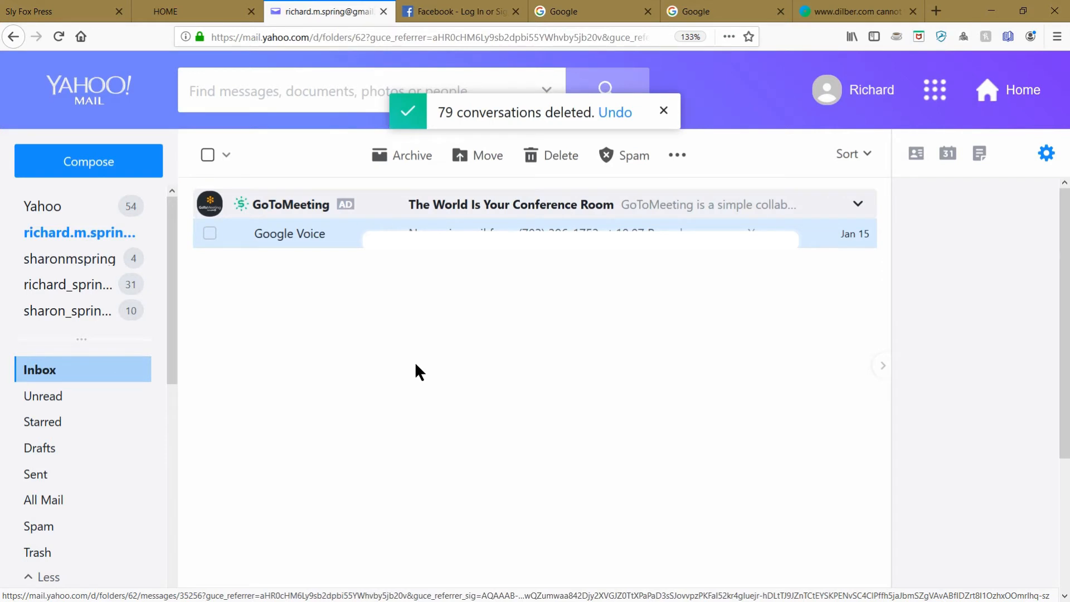
pyautogui.click(662, 110)
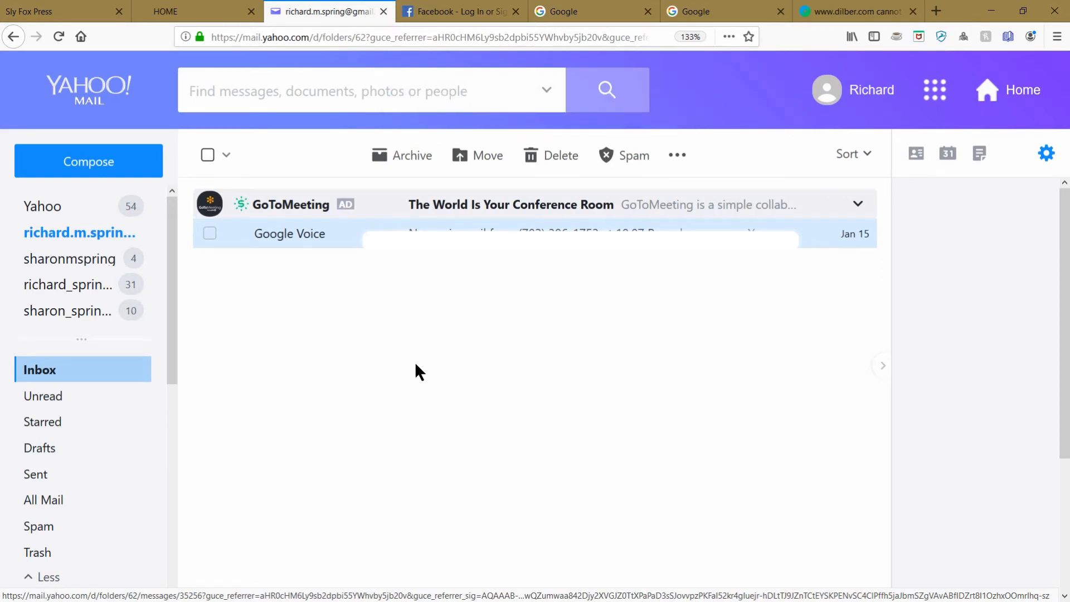
pyautogui.moveTo(397, 276)
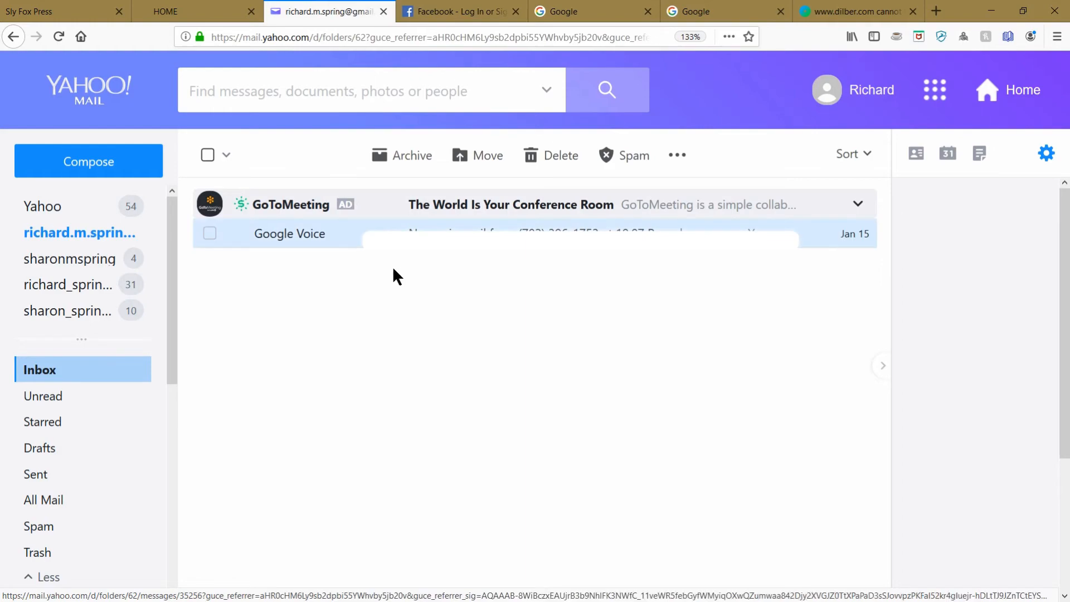